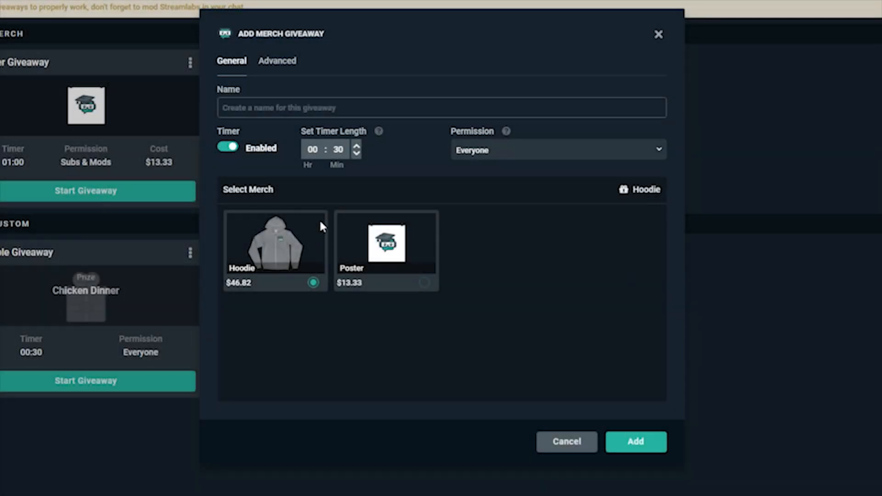
mouse_move(339, 156)
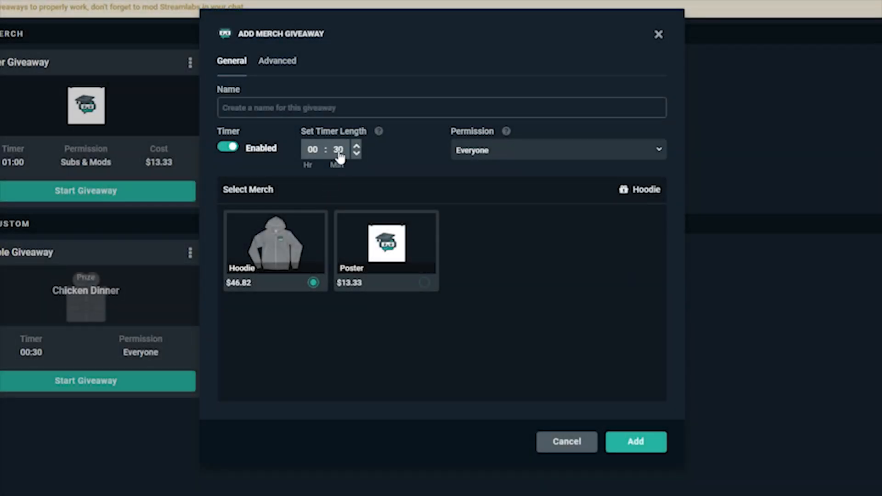
Step: Close entries to the Hoodie giveaway, draw a winner and dismiss the winner announcement
left_click(337, 150)
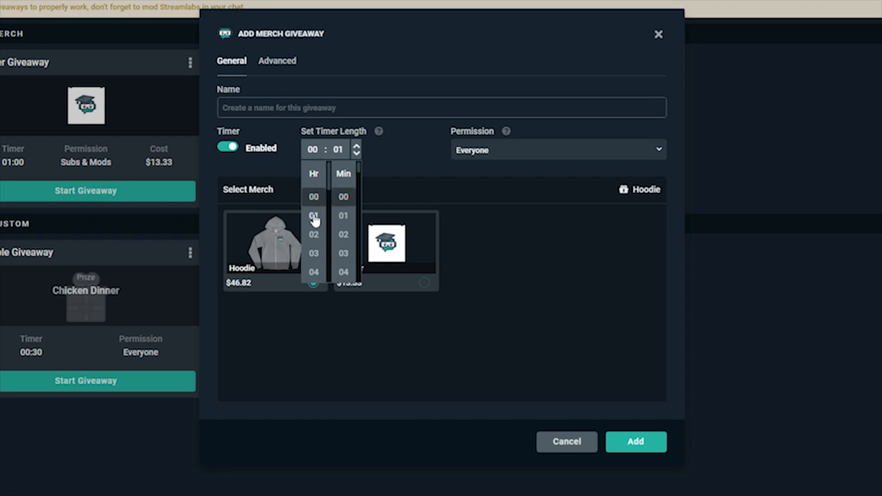
left_click(634, 442)
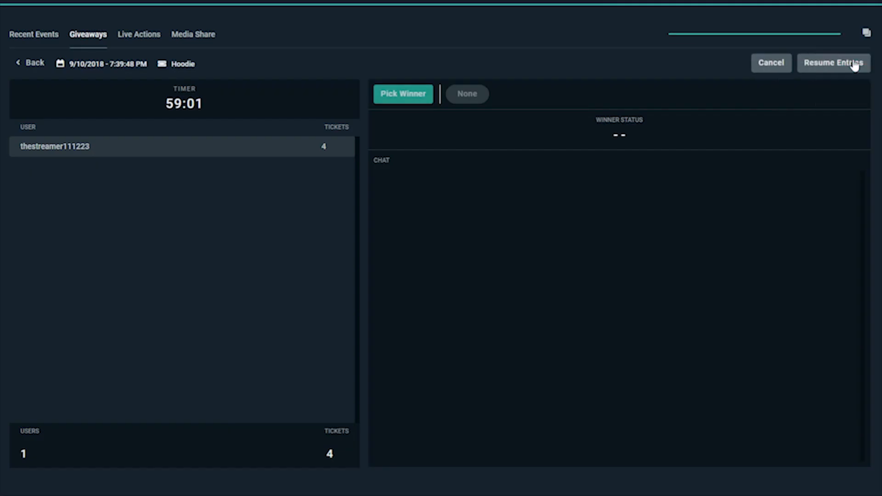
left_click(832, 63)
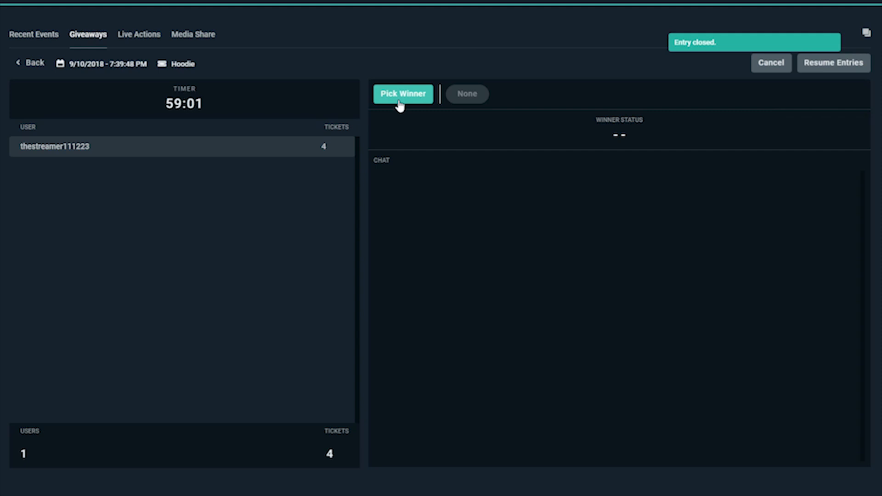
left_click(402, 93)
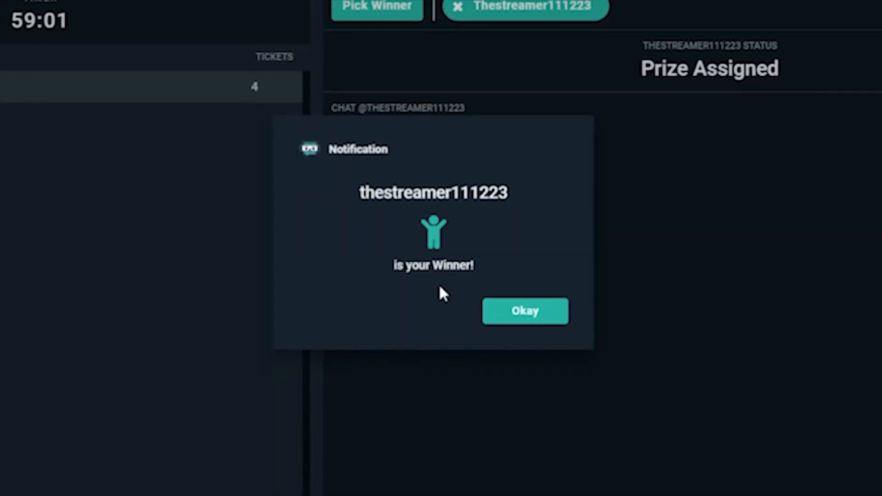
left_click(524, 310)
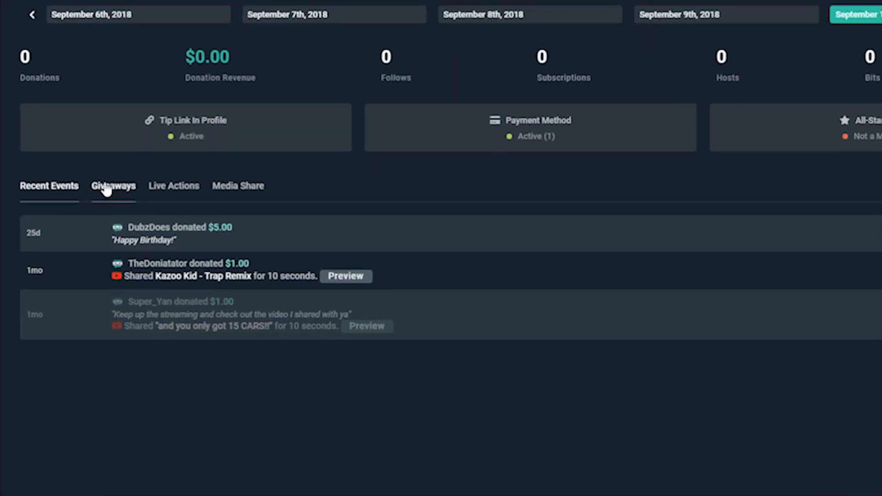
Step: Open the giveaways list and cancel a new Custom giveaway form without adding it
left_click(112, 186)
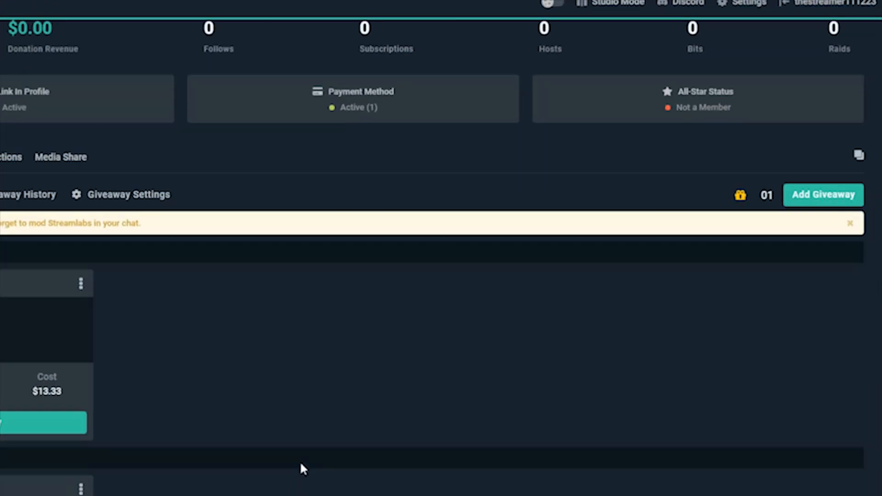
left_click(822, 194)
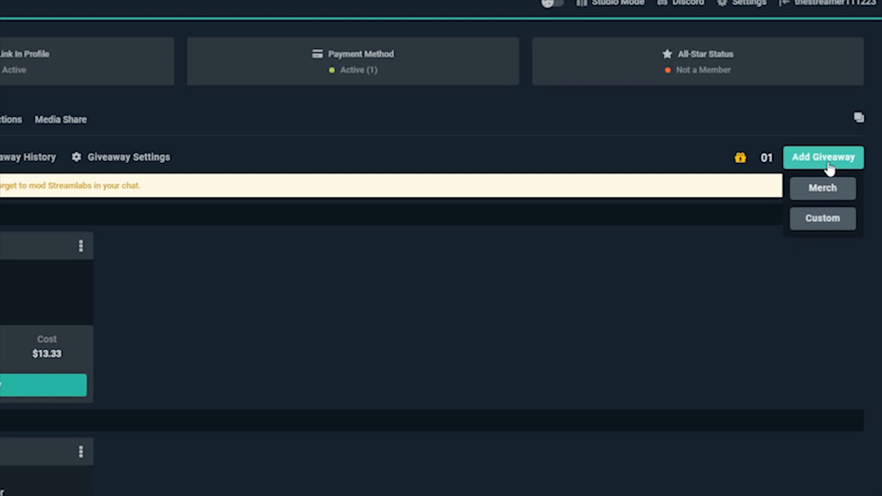
mouse_move(814, 194)
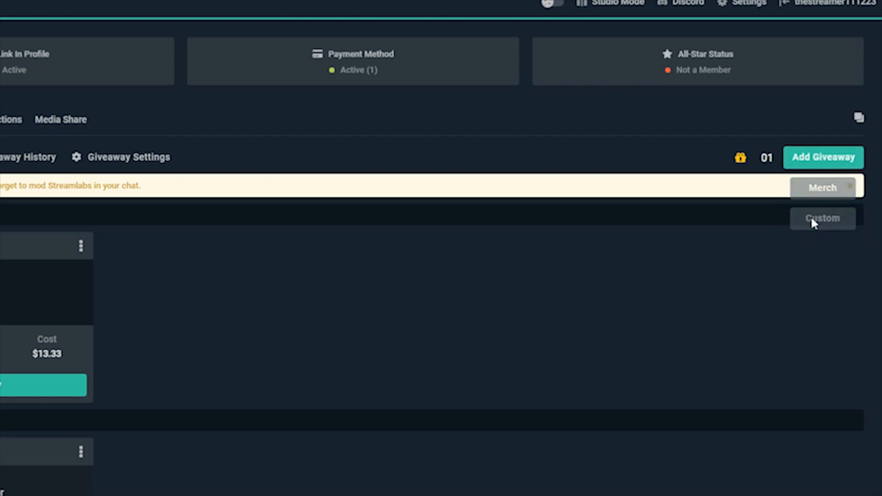
left_click(821, 218)
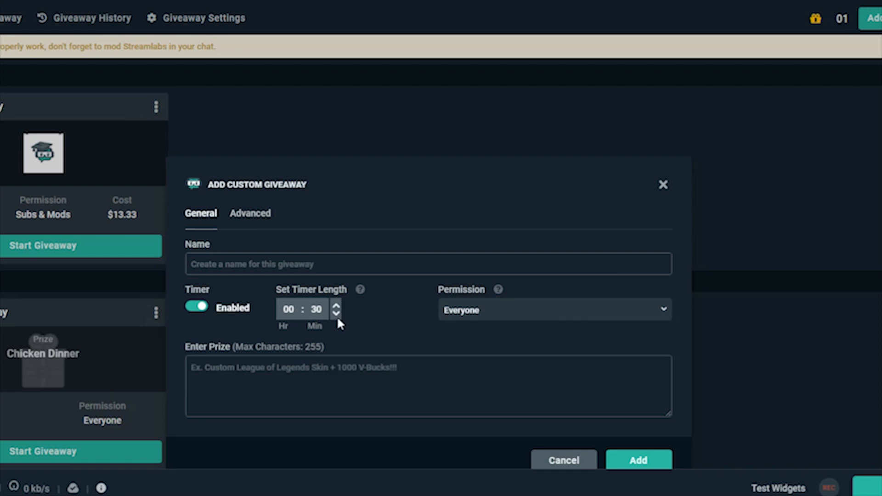
mouse_move(203, 292)
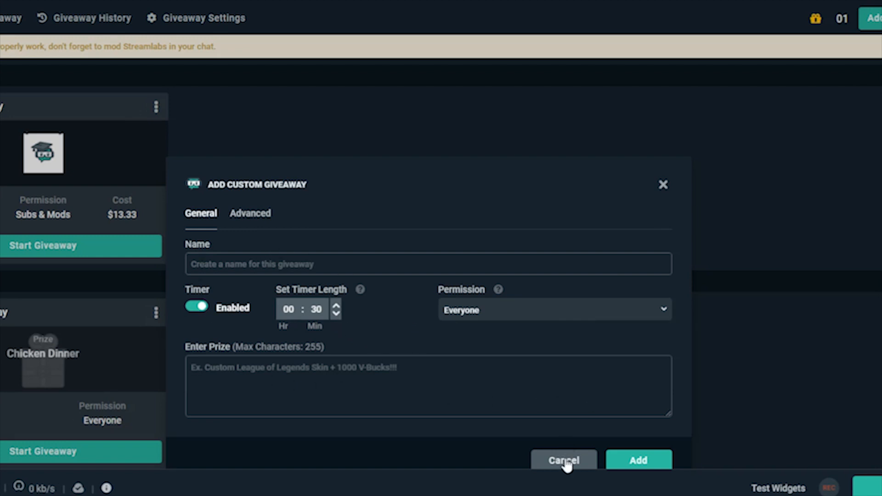
left_click(563, 460)
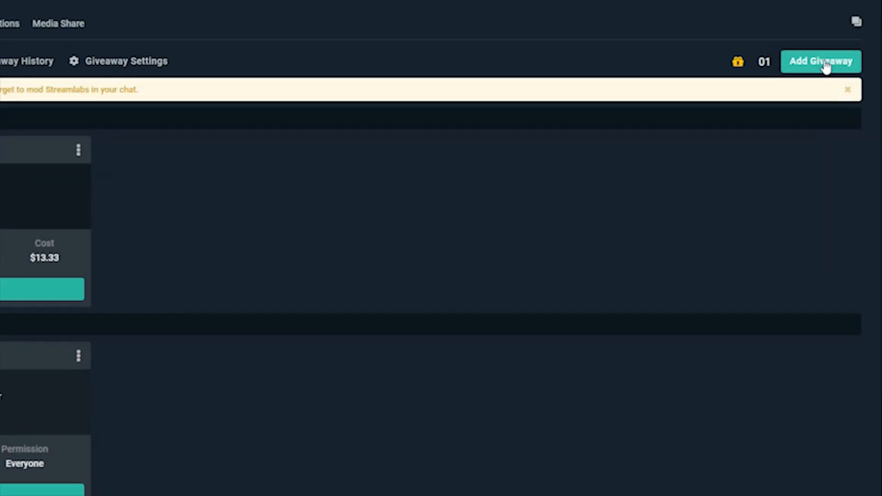
Step: Start a new Hoodie merch giveaway with a 01:00 one-hour timer
left_click(821, 61)
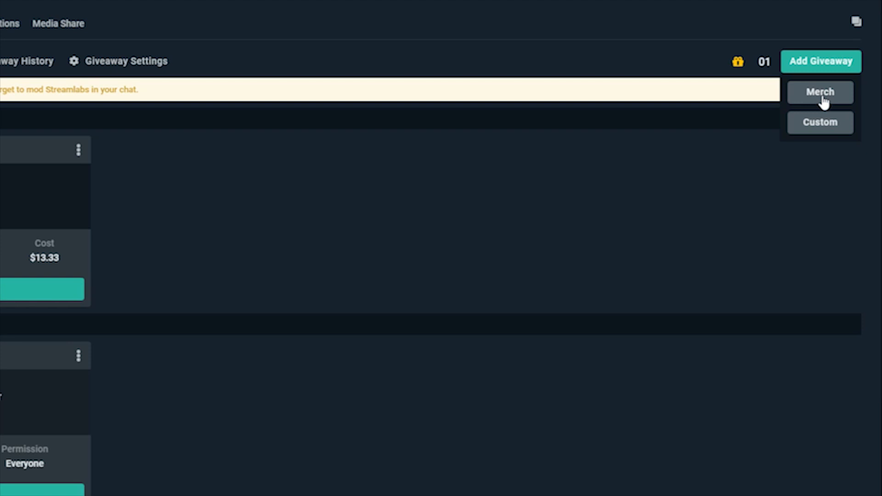
left_click(819, 92)
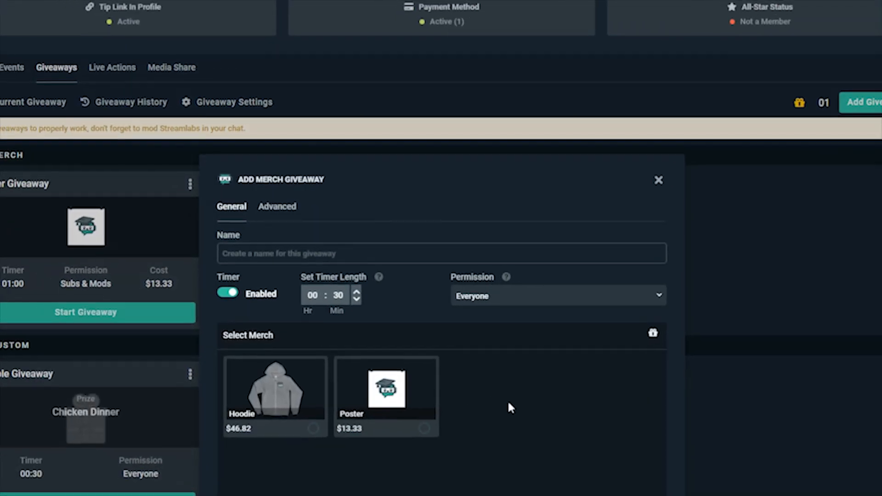
scroll("down", 3)
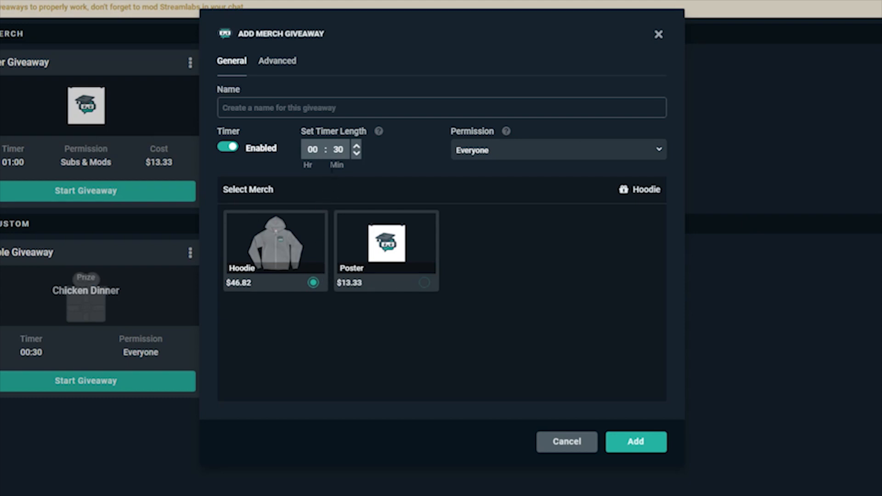
left_click(326, 148)
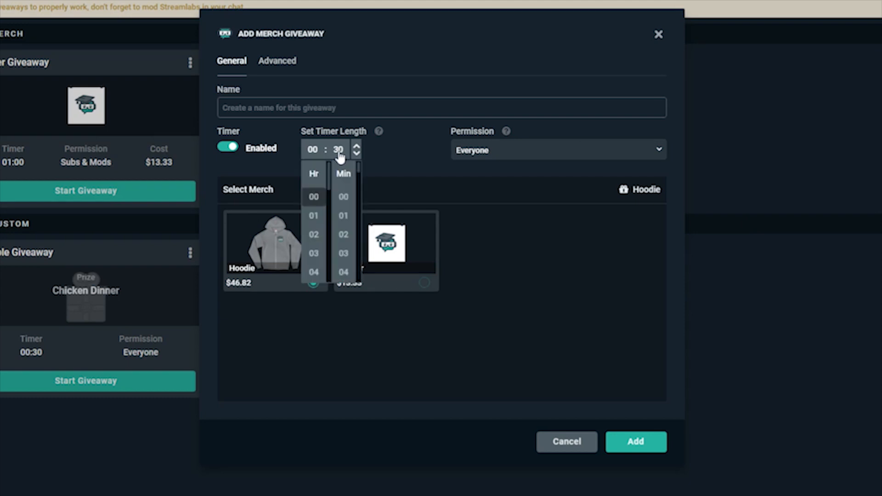
left_click(313, 215)
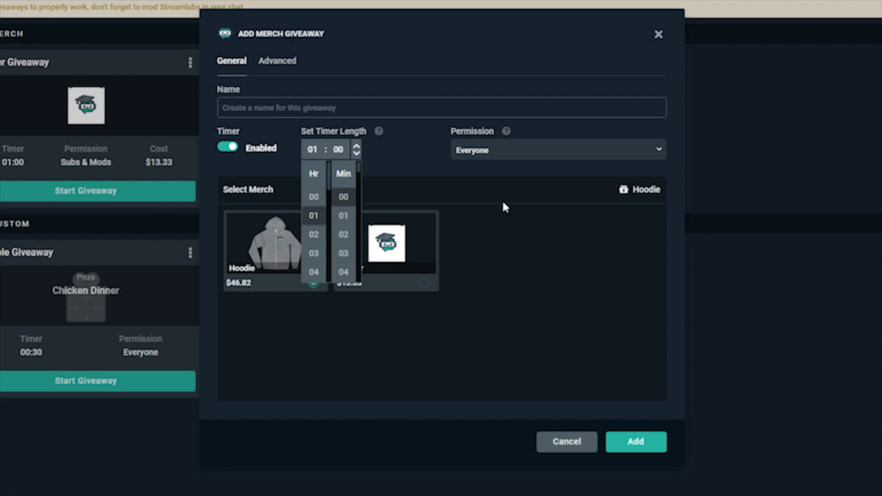
Step: Limit entry to Subscribers & Moderators Only and name it 'Limited Edition HOODIE!'
left_click(557, 150)
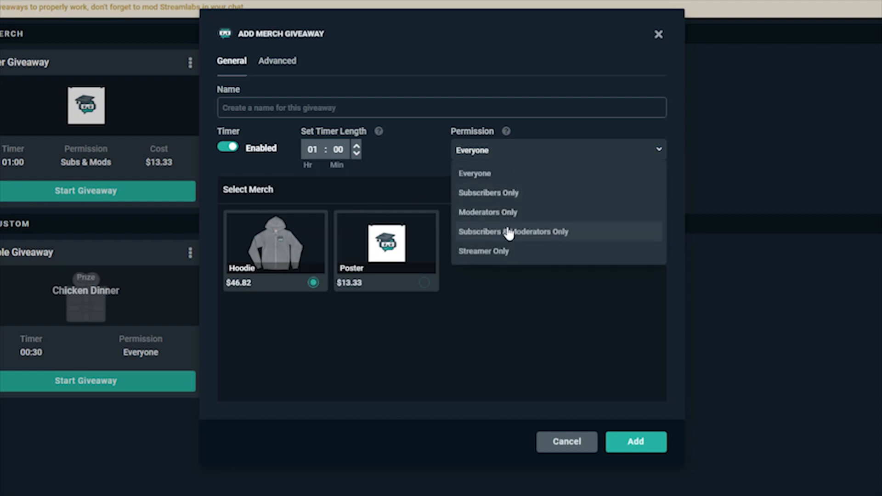
left_click(513, 231)
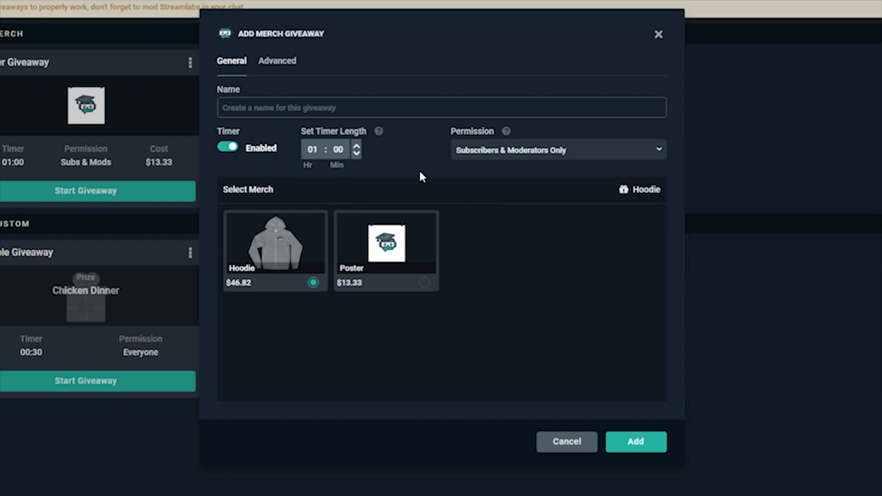
type("L")
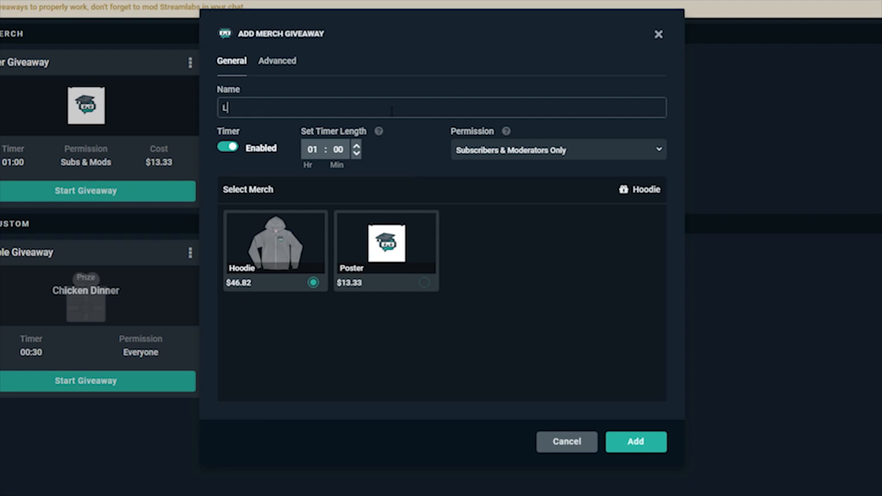
type("imited Edition HOODIE!@")
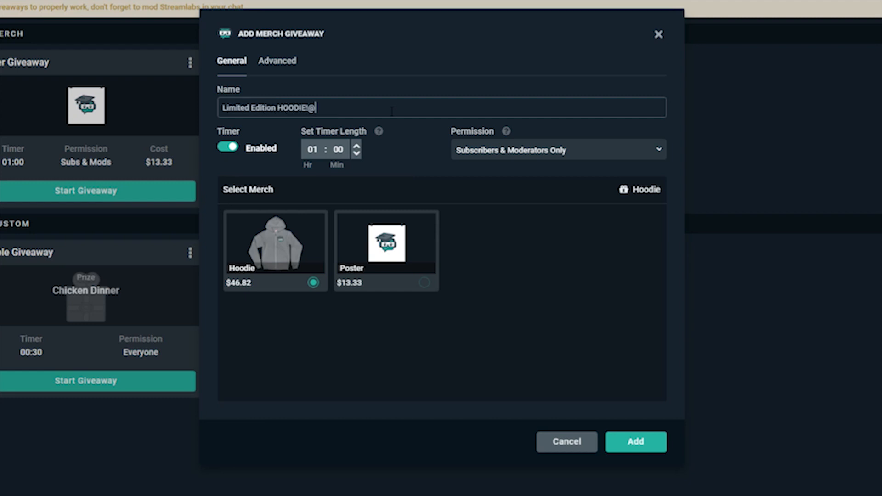
left_click(276, 61)
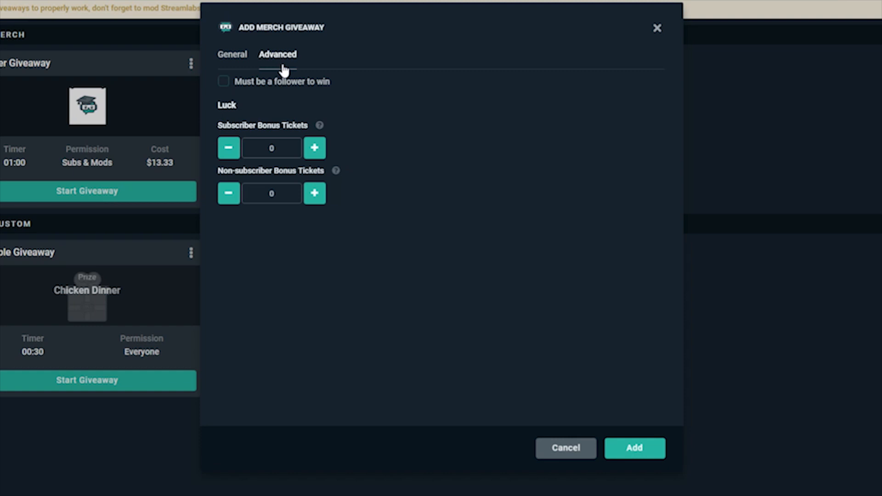
mouse_move(219, 93)
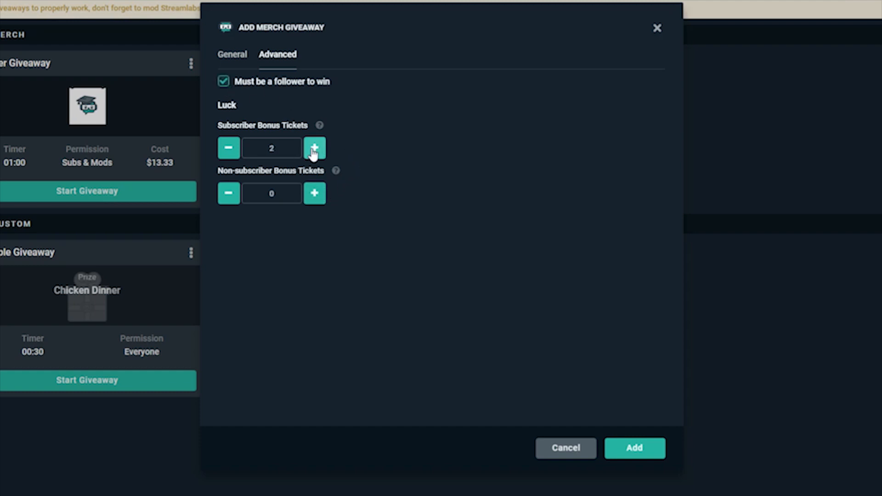
Step: Raise Subscriber Bonus Tickets by one and add the hoodie giveaway
left_click(314, 148)
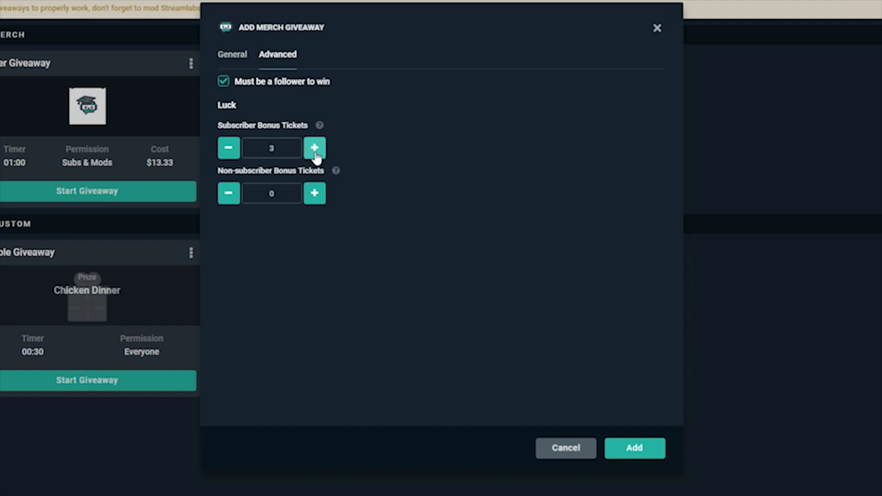
left_click(634, 448)
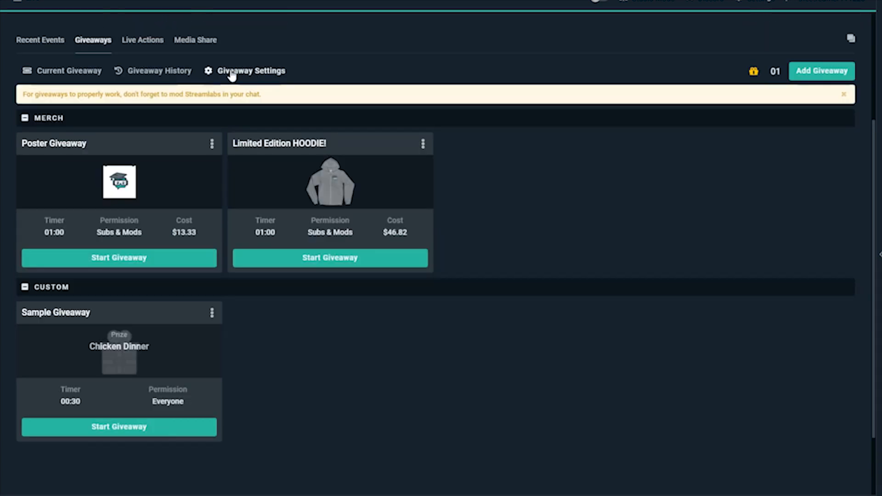
Step: Reword the Enter Giveaway response to 'Holy cow! …just bought {amount} ticket(s)! Good luck!'
left_click(250, 71)
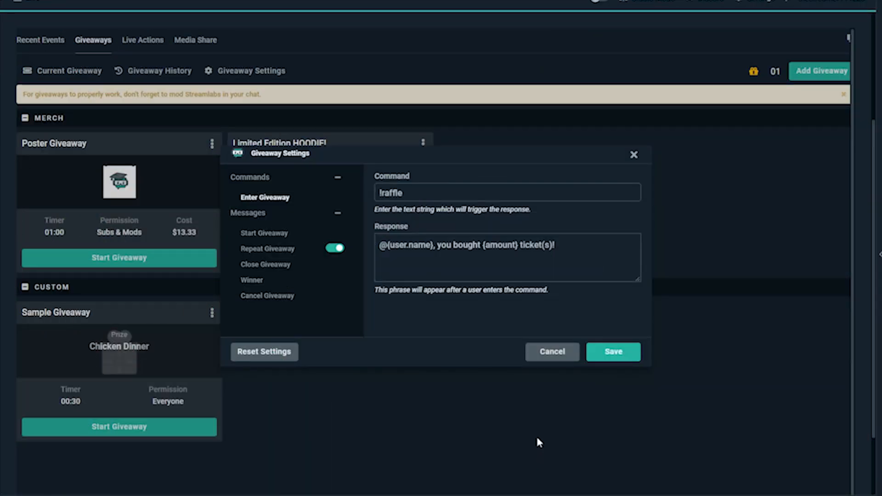
mouse_move(489, 366)
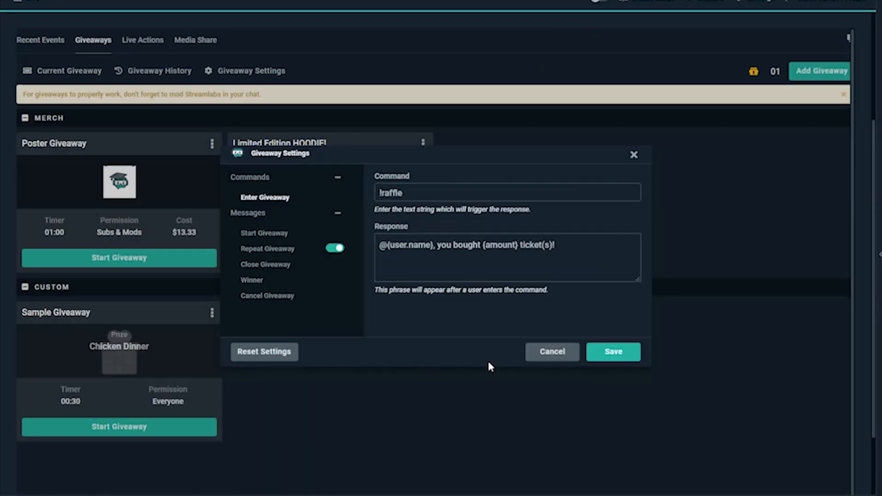
mouse_move(429, 323)
type("Holy cow! ")
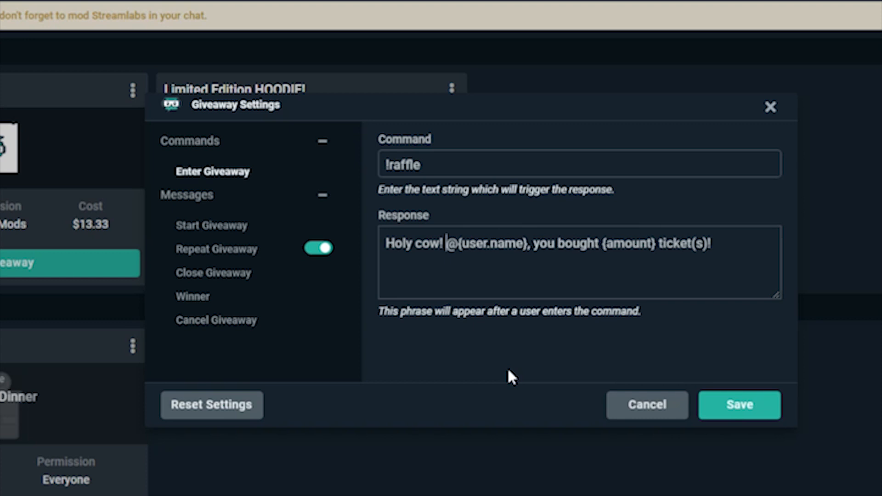
type("just")
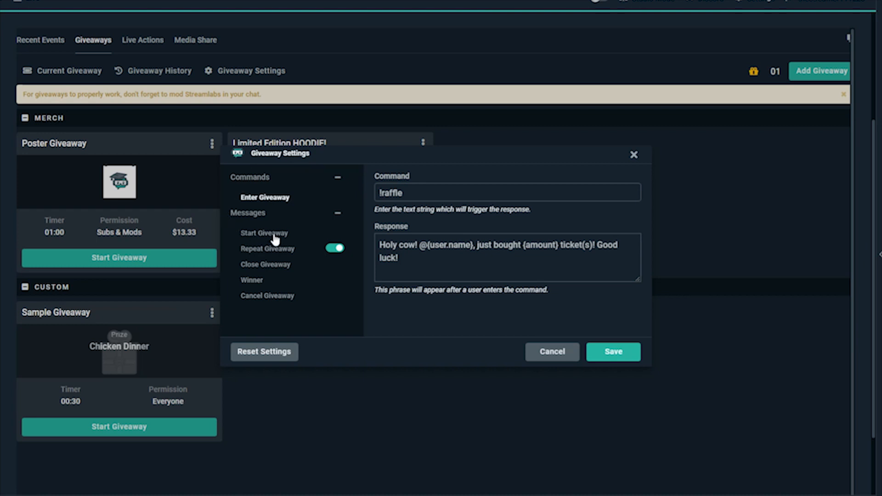
Step: Review the Close Giveaway, Winner and Repeat Giveaway messages, then save the settings
left_click(265, 265)
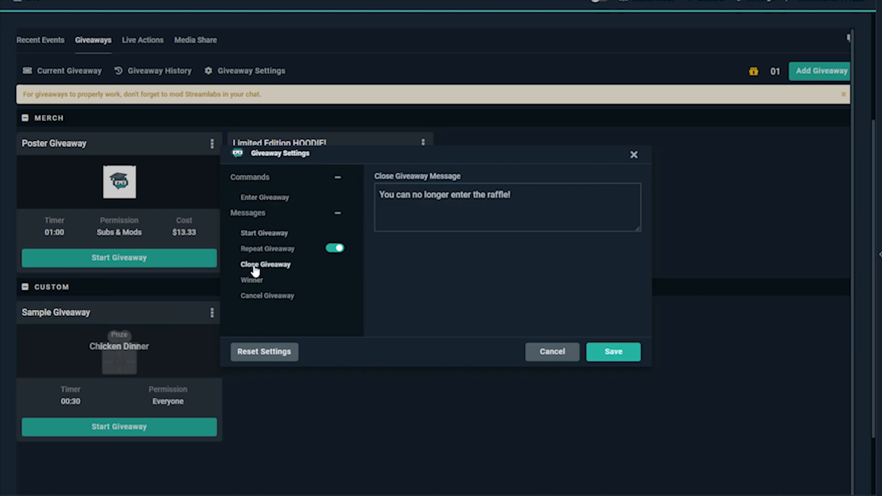
left_click(252, 280)
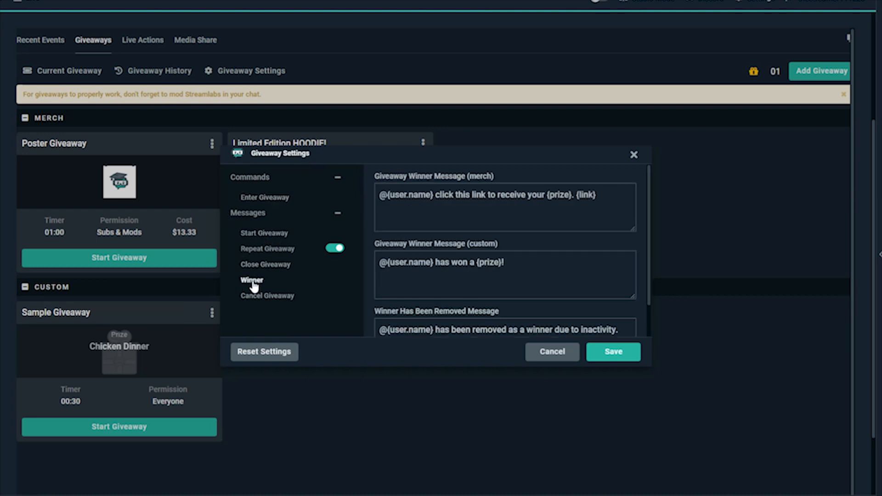
left_click(267, 248)
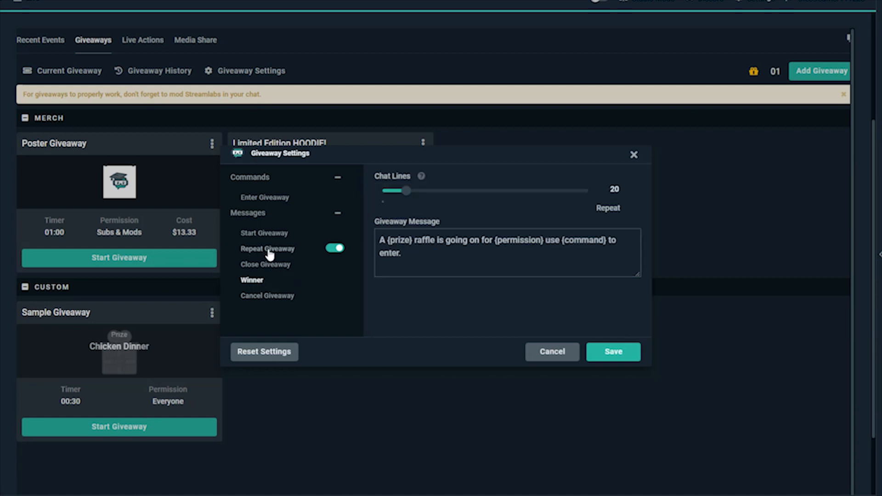
left_click(268, 249)
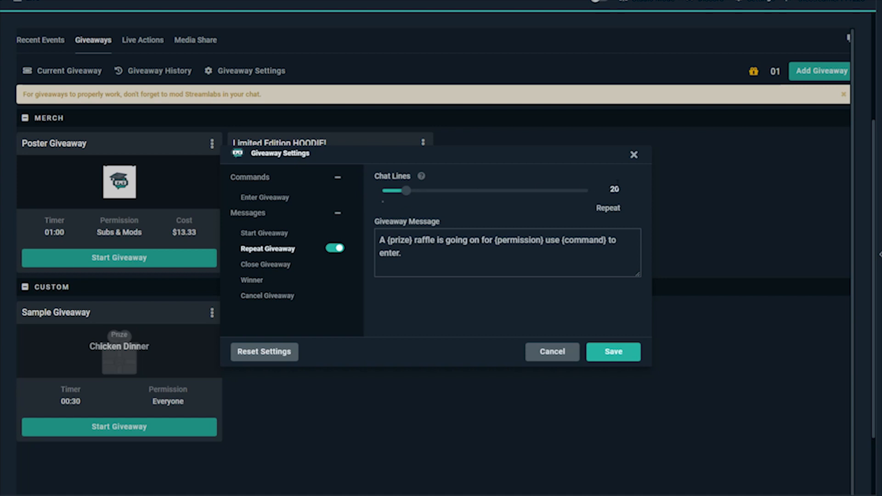
mouse_move(584, 212)
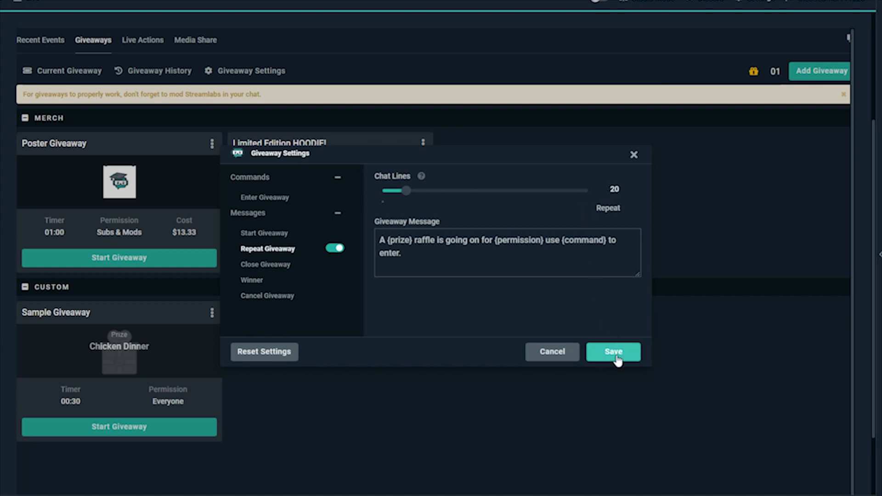
left_click(612, 351)
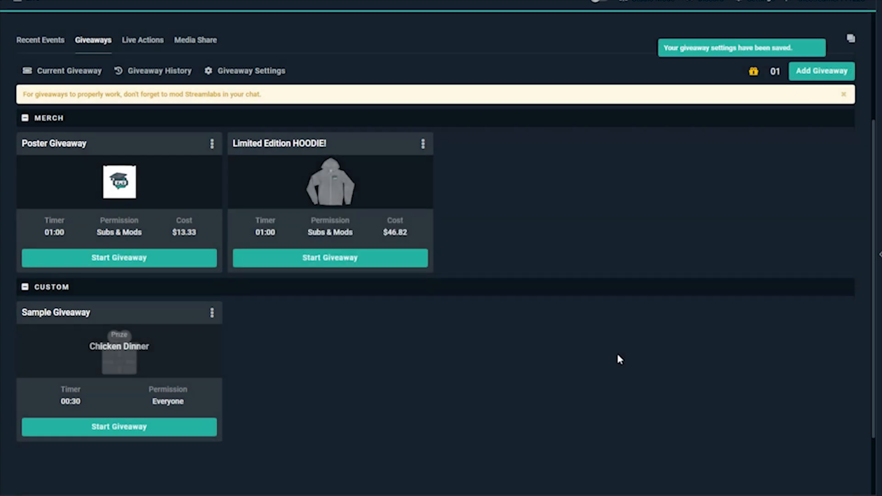
Step: Start the Limited Edition HOODIE! giveaway and pay its $51.82 order via PayPal Checkout
left_click(329, 258)
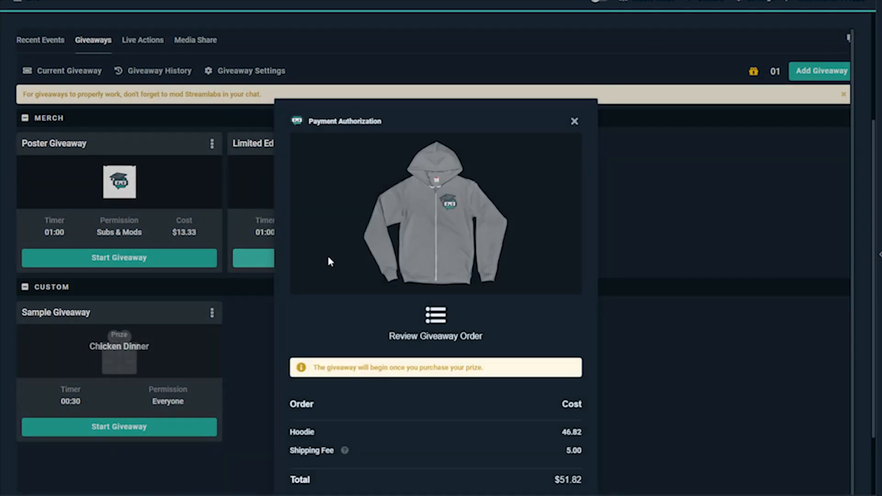
scroll("down", 3)
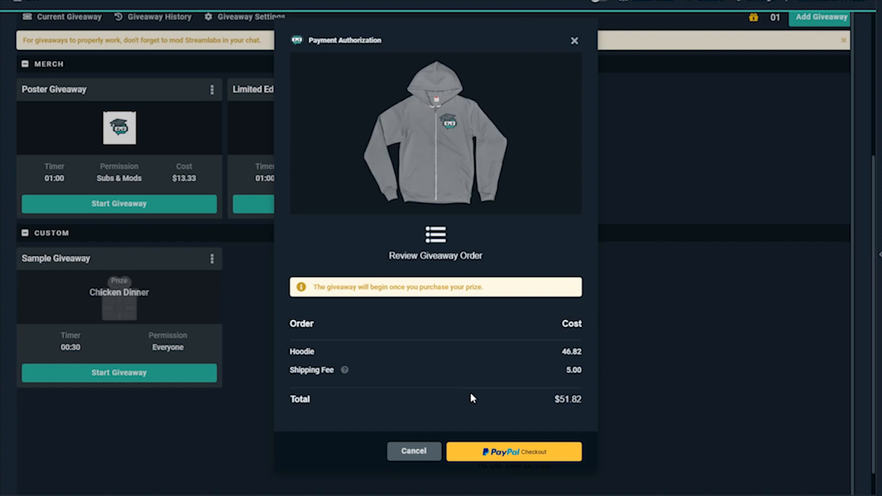
left_click(513, 451)
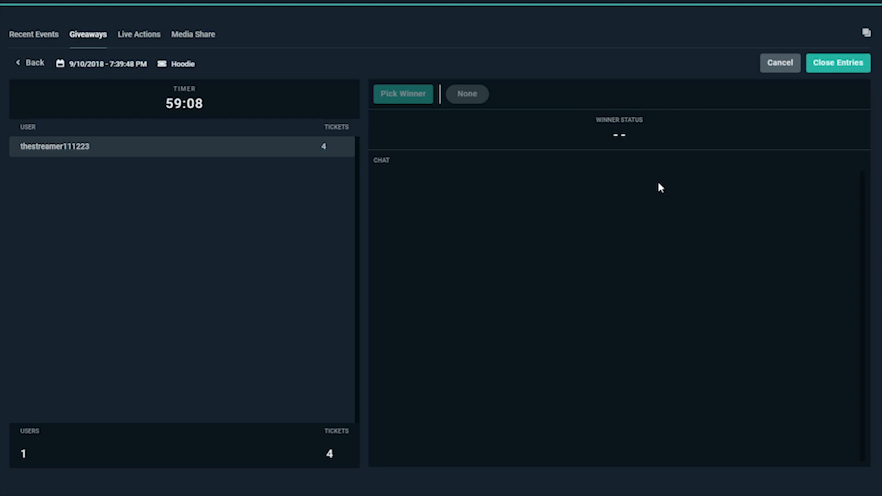
mouse_move(610, 191)
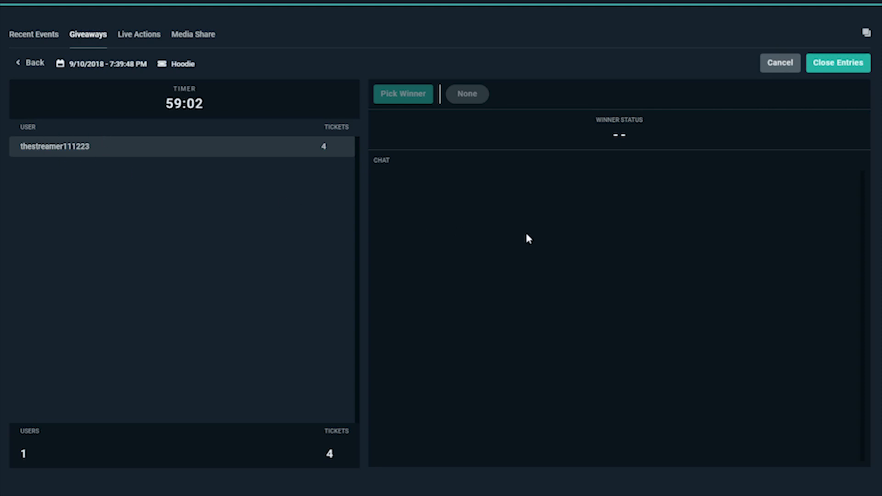
left_click(836, 63)
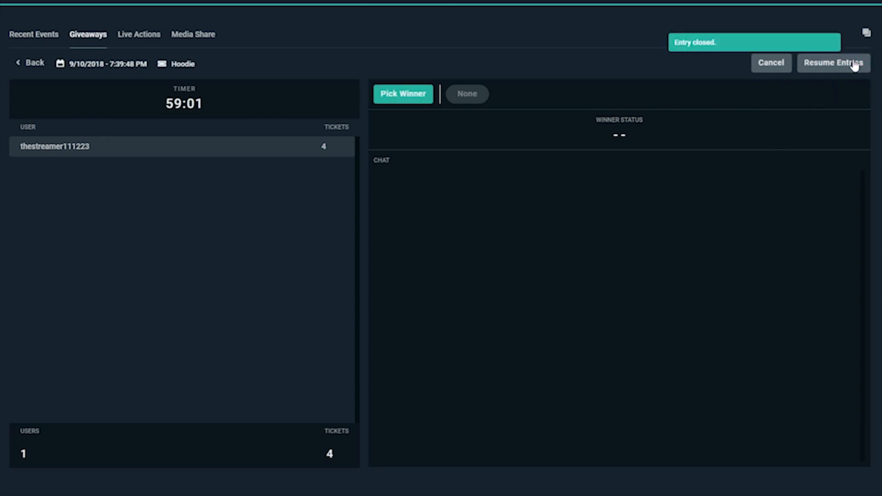
left_click(403, 93)
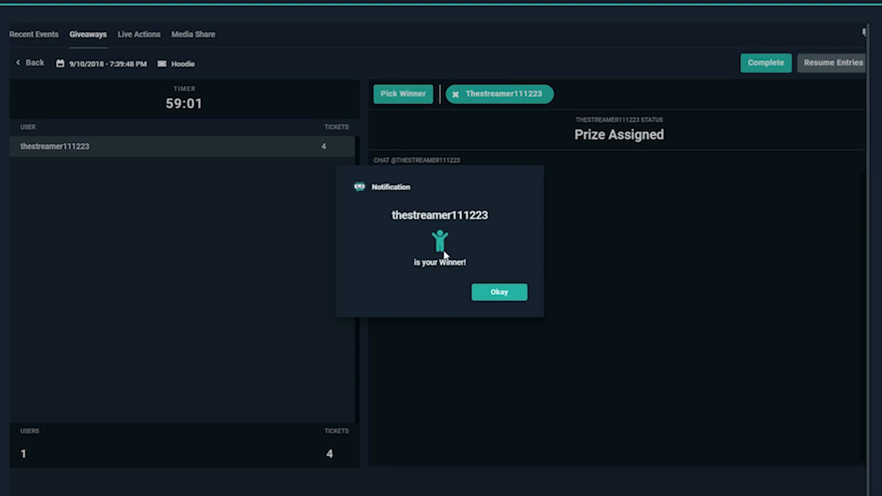
mouse_move(448, 291)
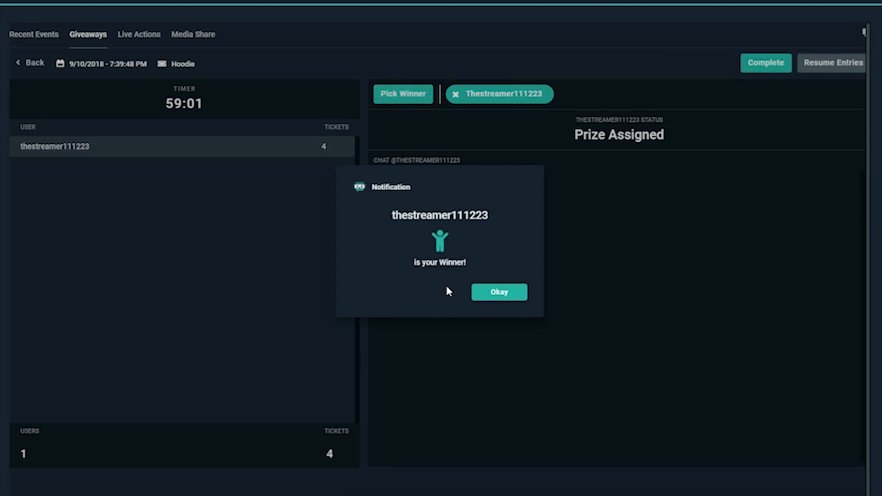
mouse_move(442, 293)
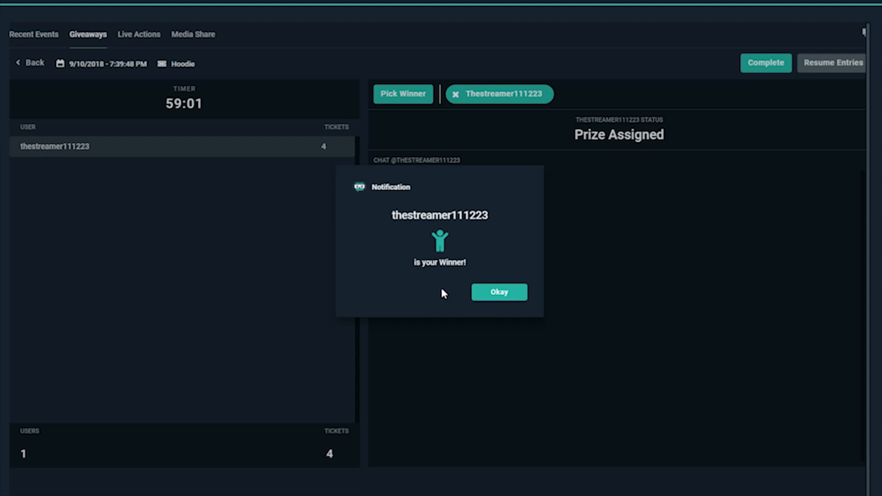